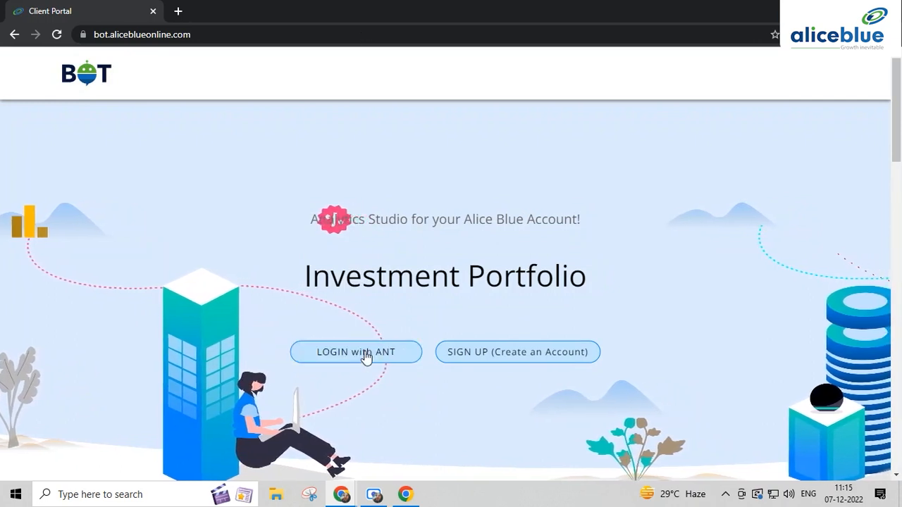
{"action": "left_click", "coordinate": [356, 352]}
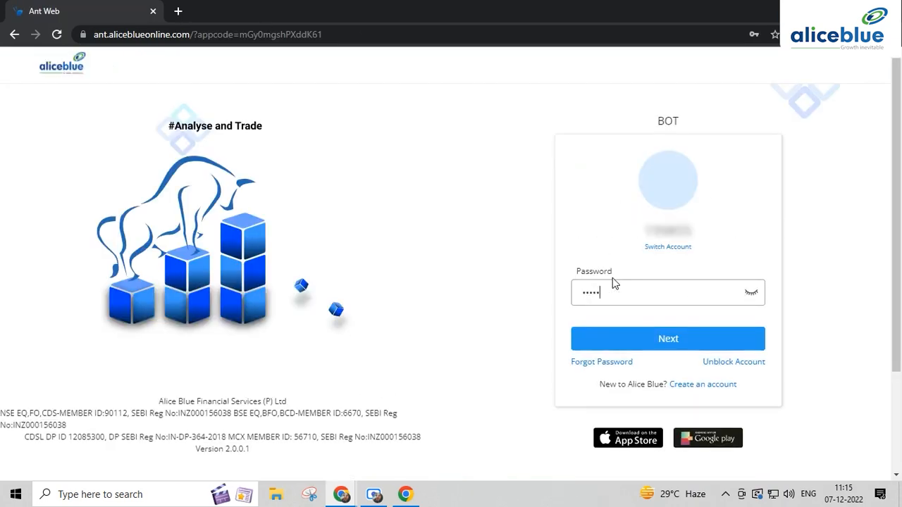
{"action": "left_click", "coordinate": [667, 338]}
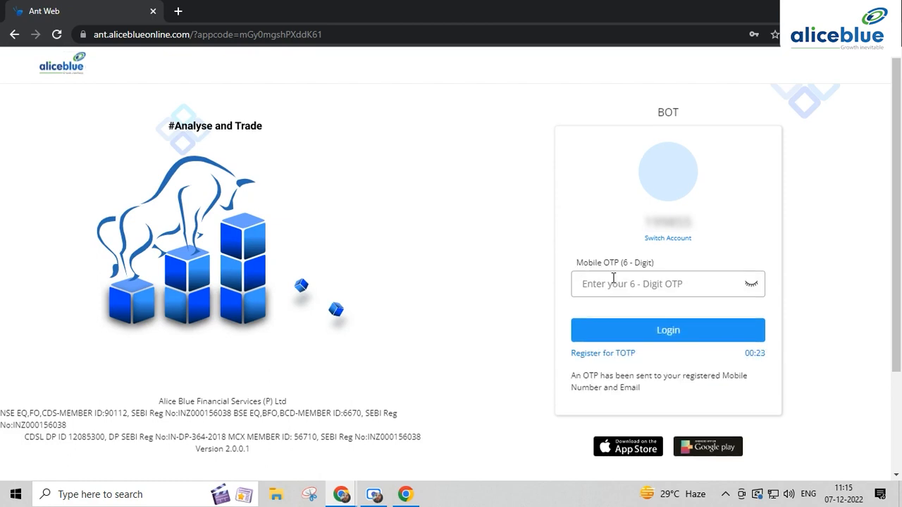
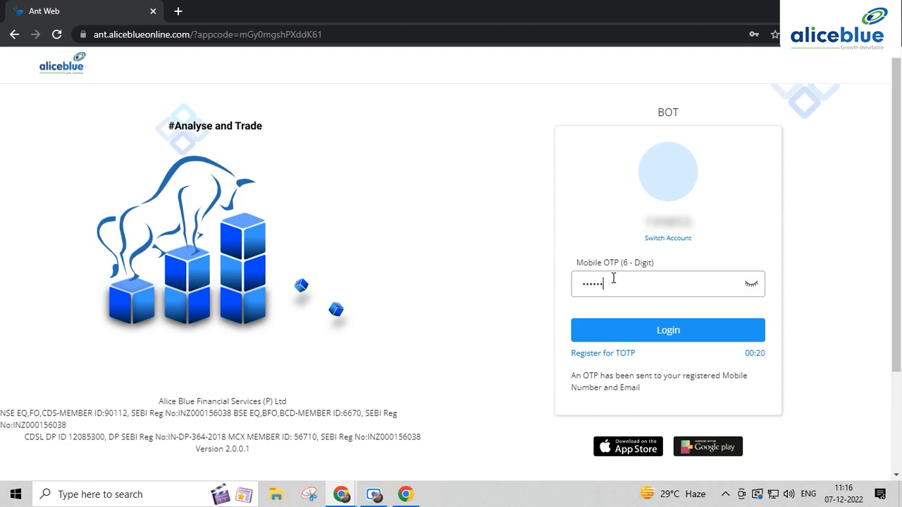
{"action": "left_click", "coordinate": [667, 329]}
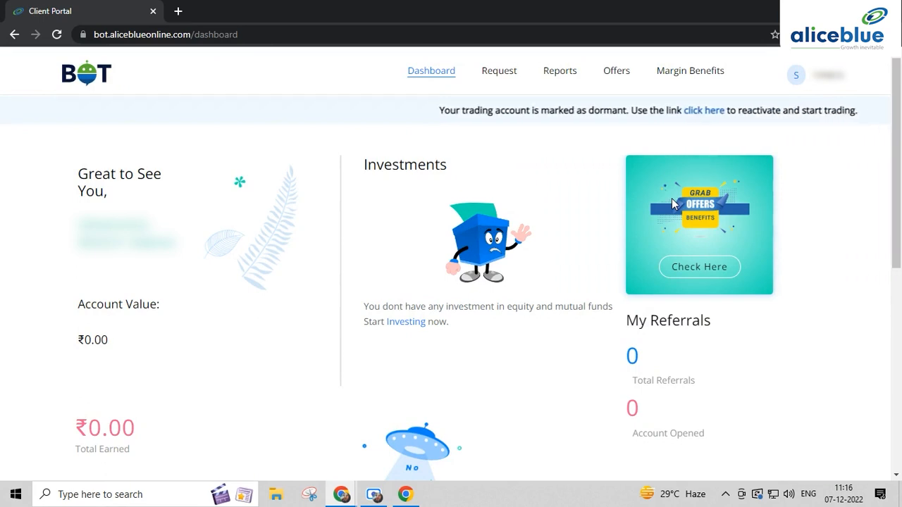
- Show the Reports menu from the dashboard's top navigation
{"action": "left_click", "coordinate": [559, 71]}
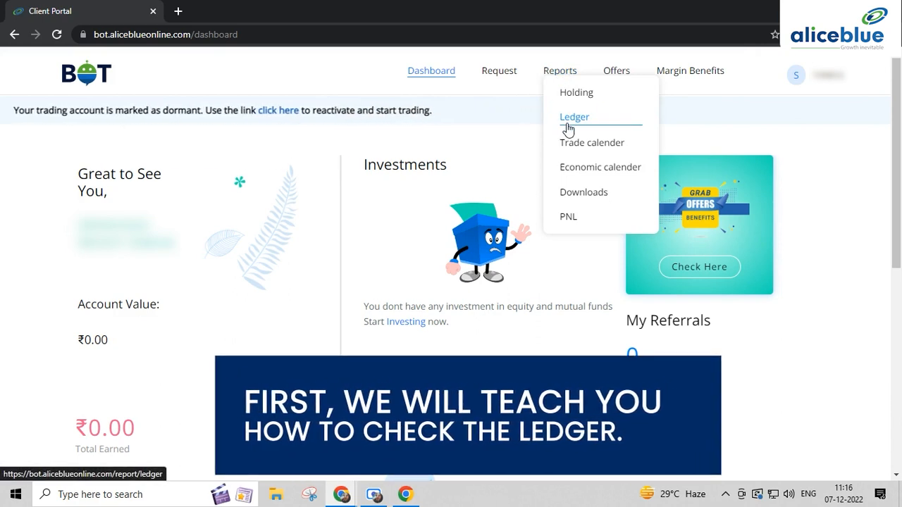
- Filter the Ledger report to the equities segment
{"action": "left_click", "coordinate": [575, 116]}
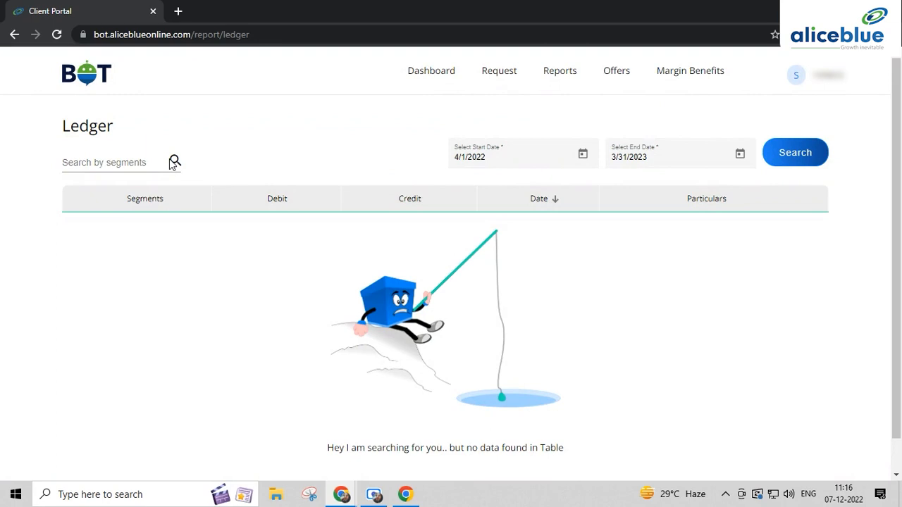
{"action": "left_click", "coordinate": [113, 162]}
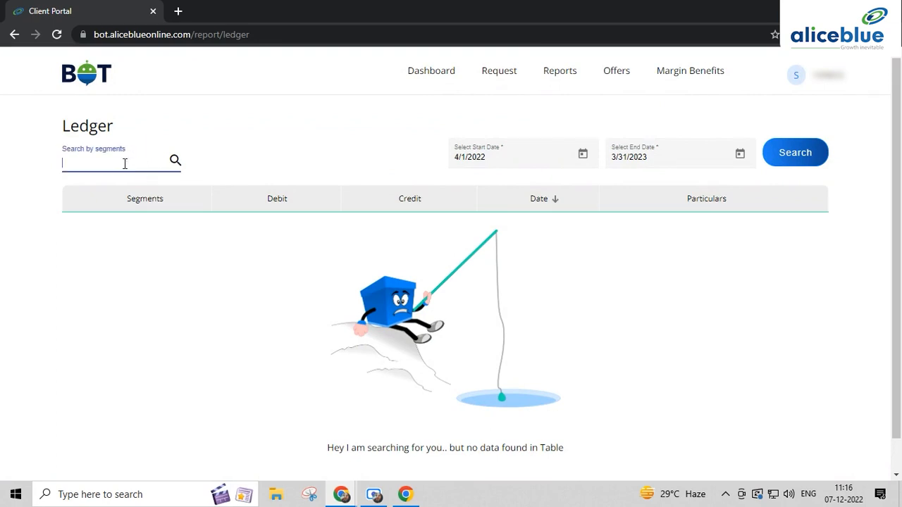
{"action": "type", "text": "eq"}
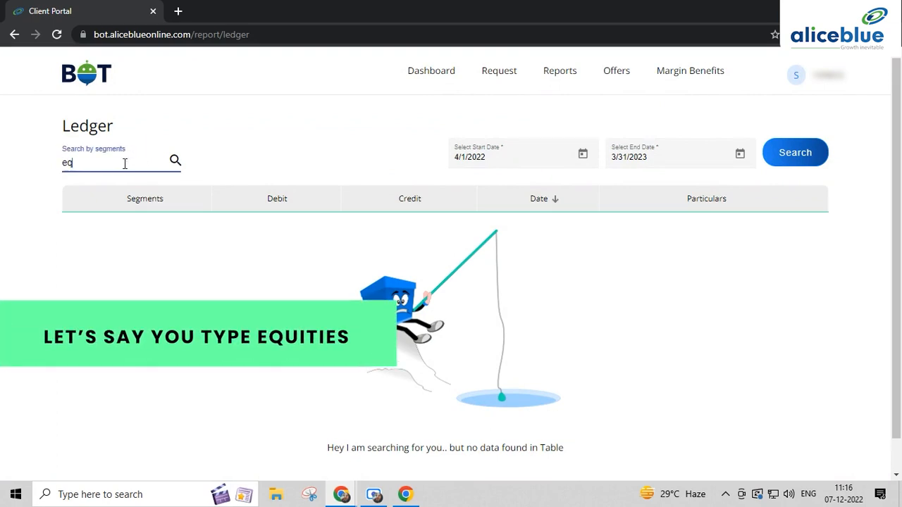
{"action": "type", "text": "uities"}
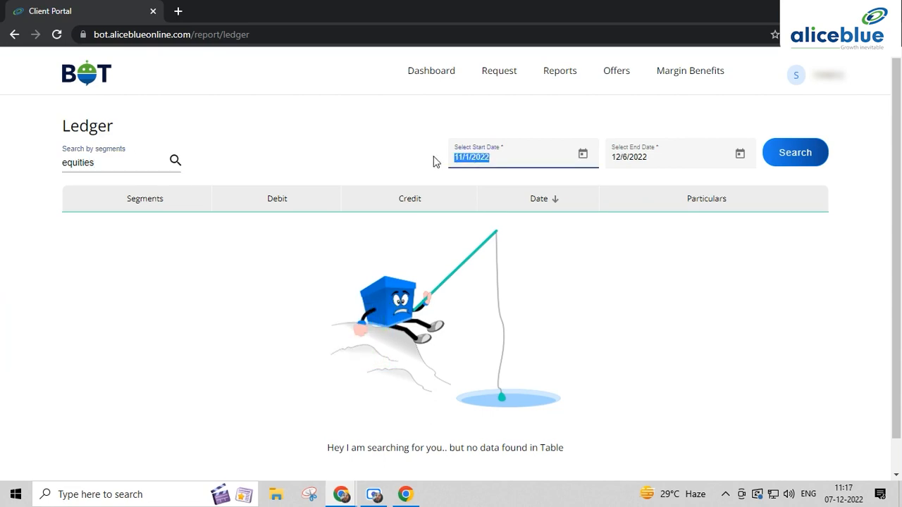
- Set the ledger date range to 11/1/2022 through 12/6/2022 using the calendar
{"action": "left_click", "coordinate": [582, 154]}
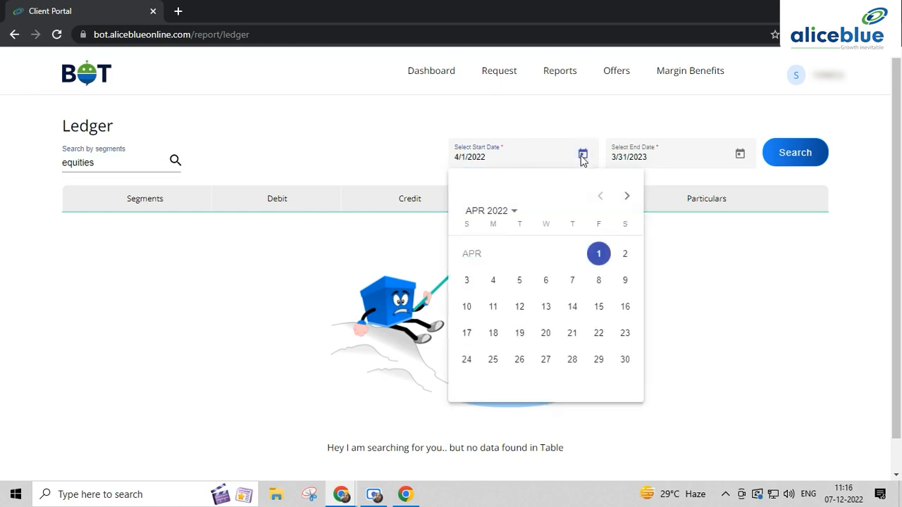
{"action": "left_click", "coordinate": [486, 211]}
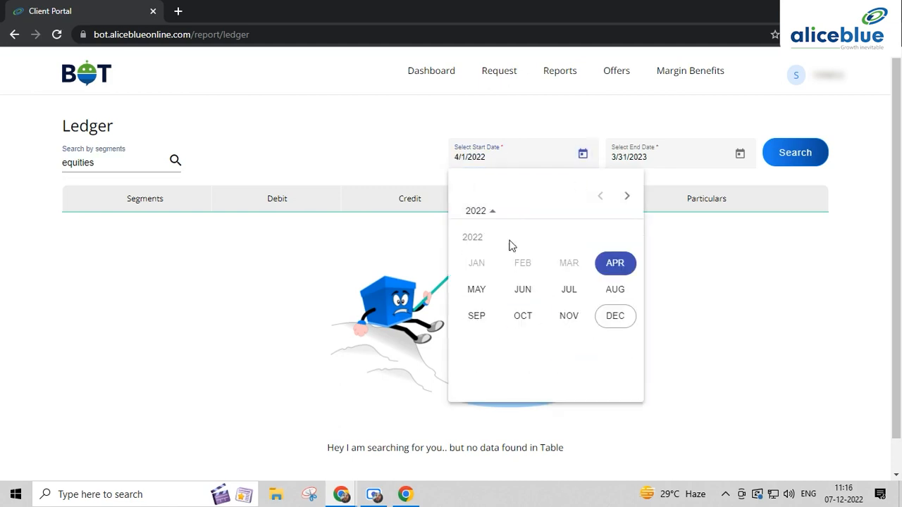
{"action": "left_click", "coordinate": [795, 152]}
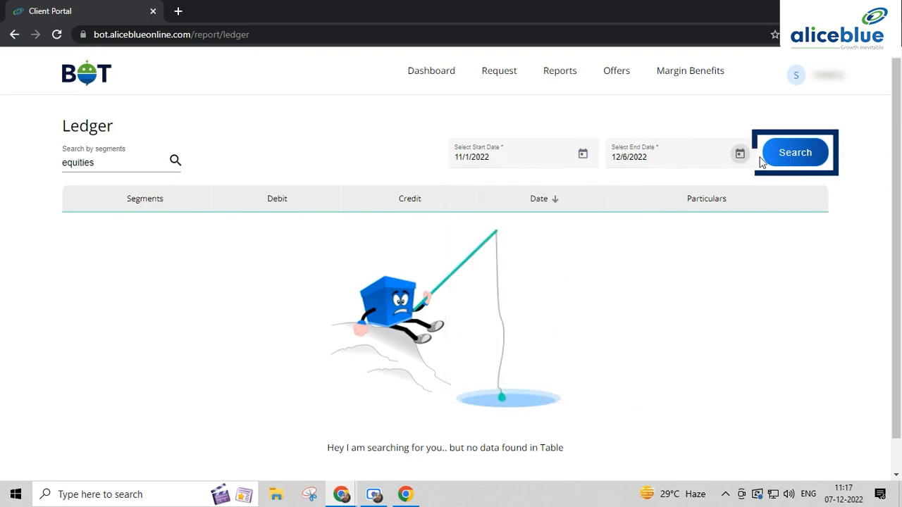
- Search the equities ledger for 11/1/2022–12/6/2022, which returns no records
{"action": "left_click", "coordinate": [795, 152]}
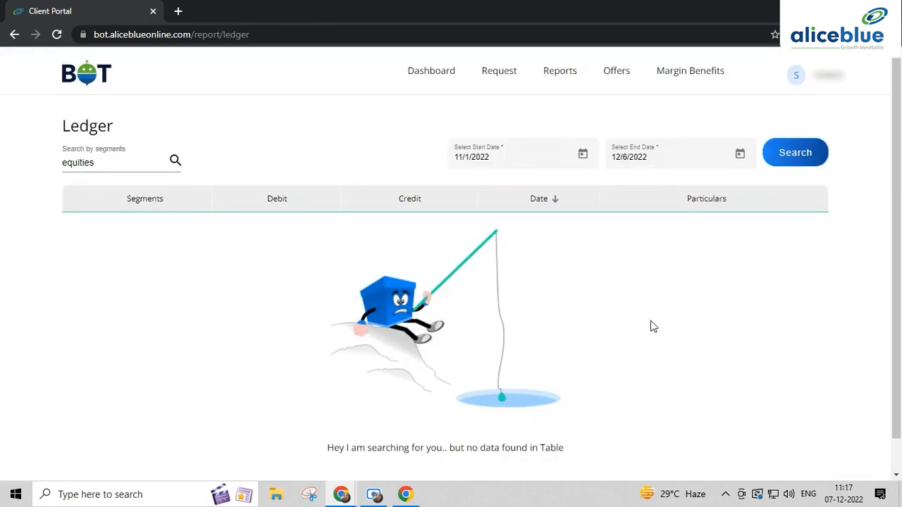
{"action": "left_click", "coordinate": [410, 198]}
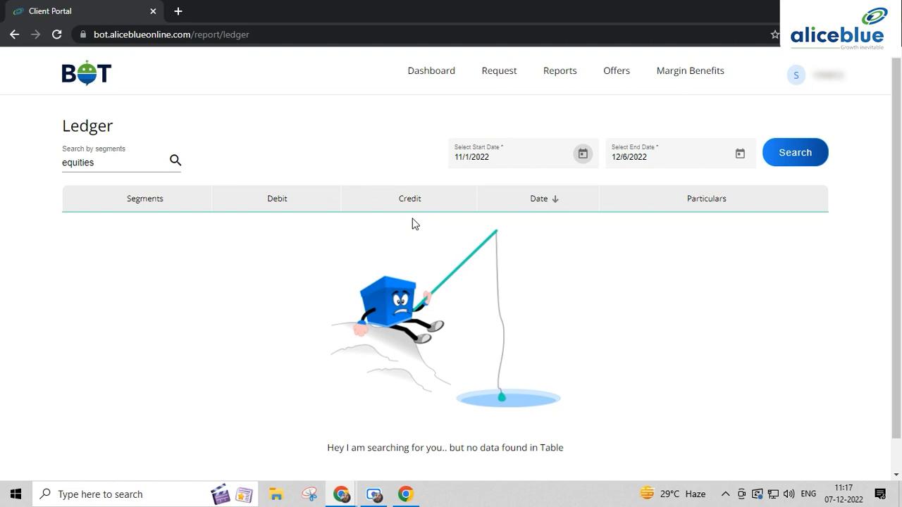
{"action": "mouse_move", "coordinate": [646, 234]}
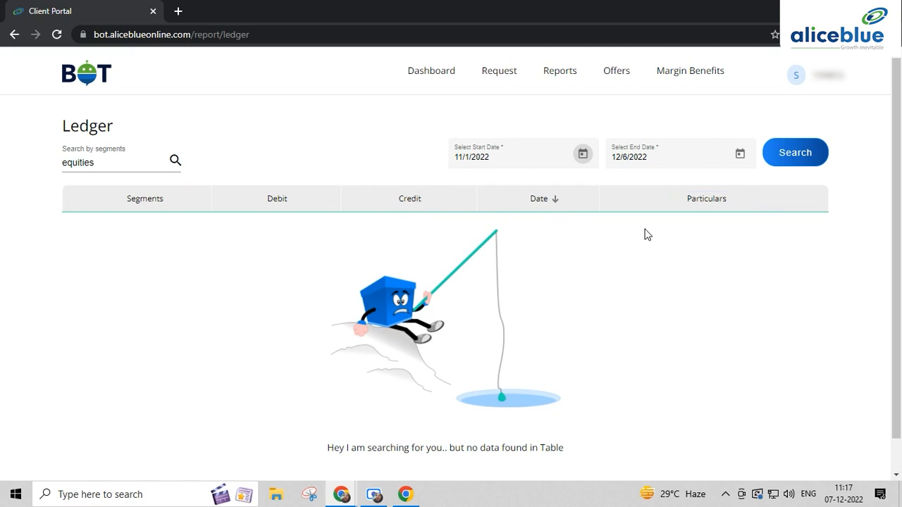
- Load the PNL report for Futures & Options covering 11/7/2022 to 12/7/2022
{"action": "left_click", "coordinate": [560, 70]}
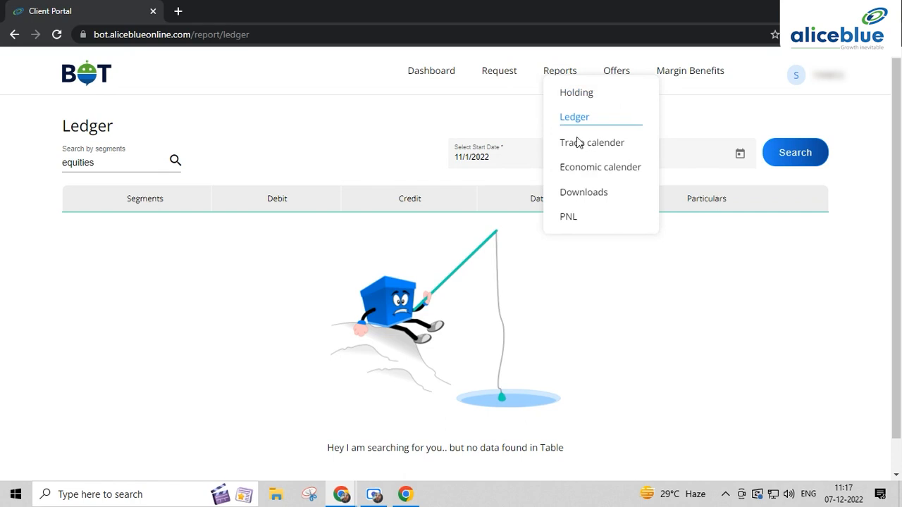
{"action": "mouse_move", "coordinate": [568, 216]}
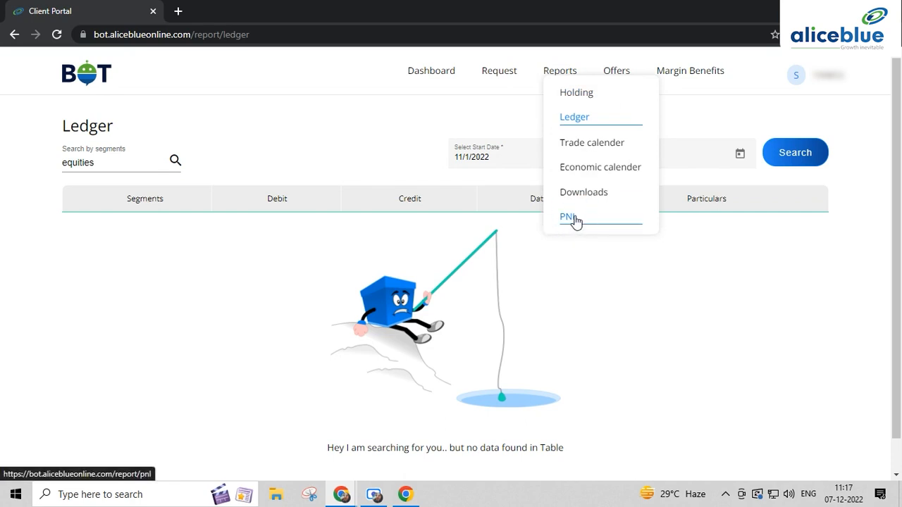
{"action": "left_click", "coordinate": [567, 216]}
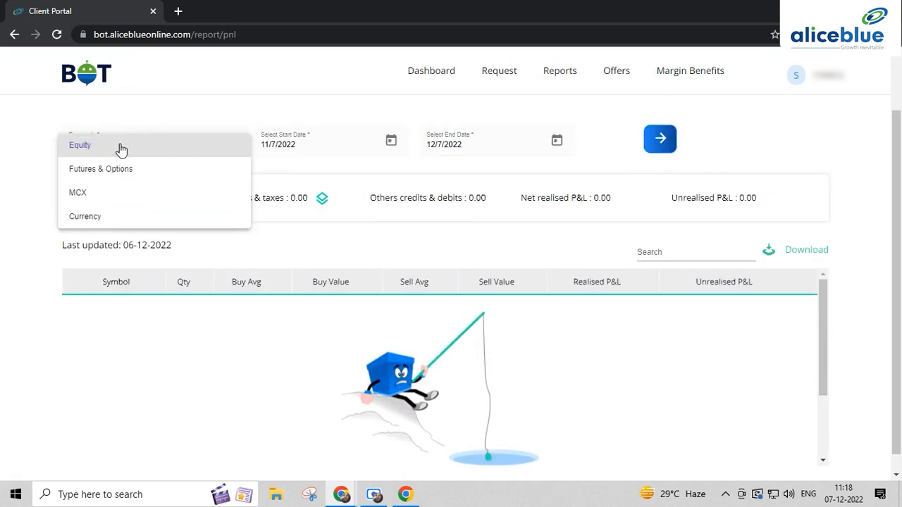
{"action": "left_click", "coordinate": [100, 168]}
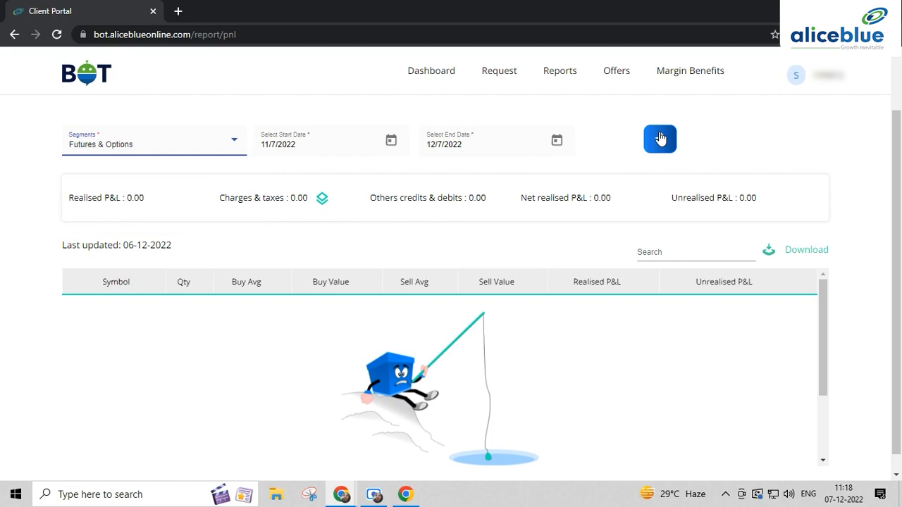
{"action": "left_click", "coordinate": [660, 139]}
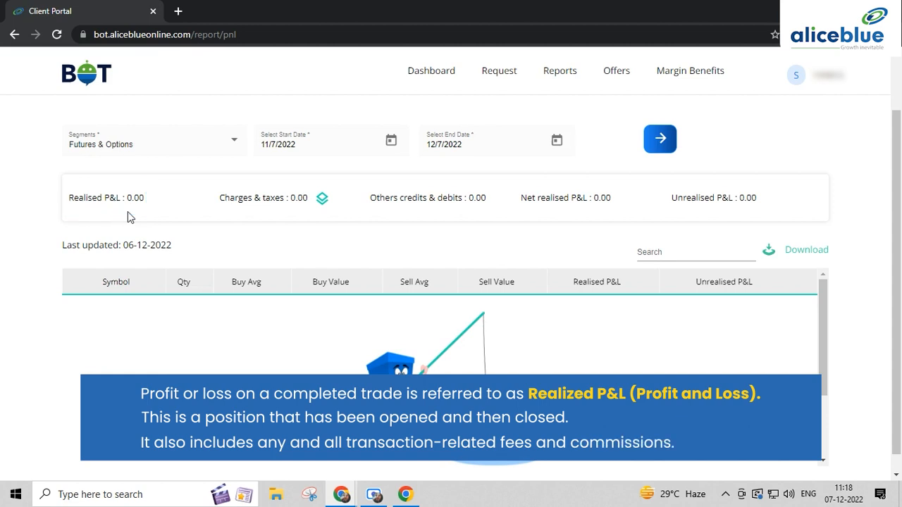
{"action": "left_click", "coordinate": [263, 197]}
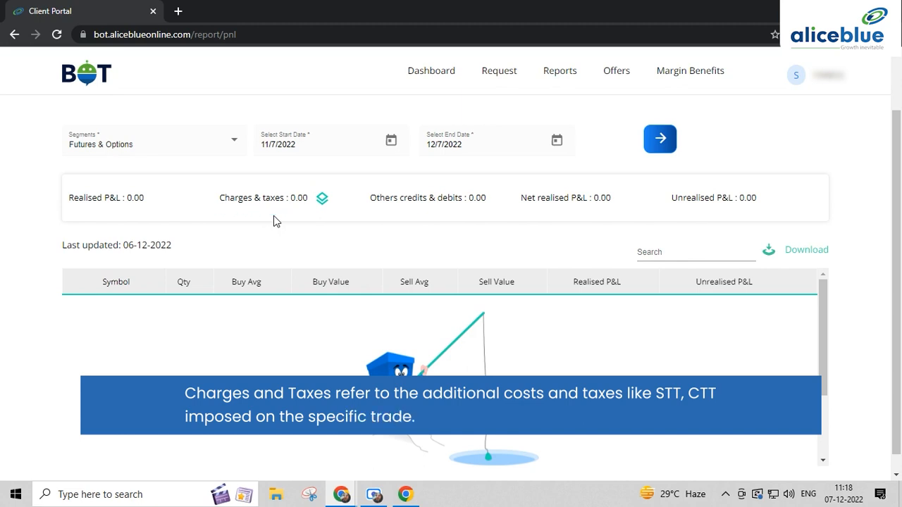
{"action": "left_click", "coordinate": [428, 198]}
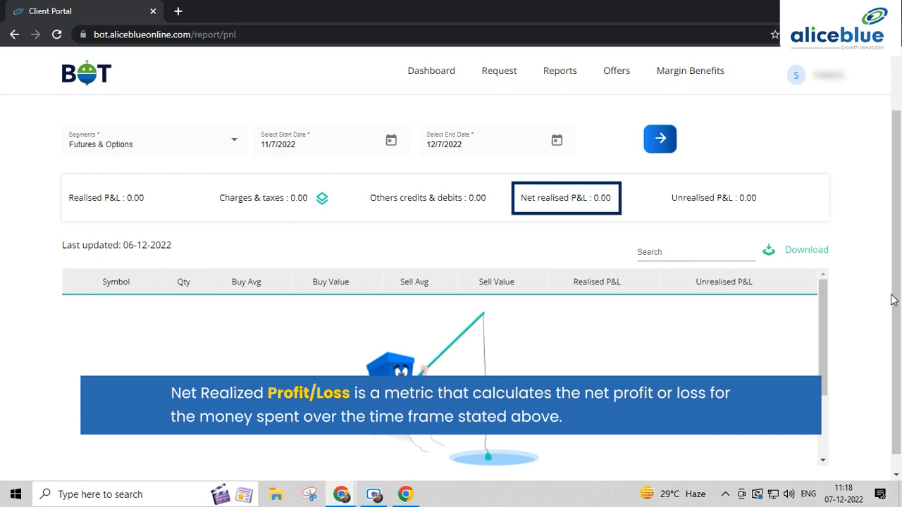
{"action": "left_click", "coordinate": [713, 198]}
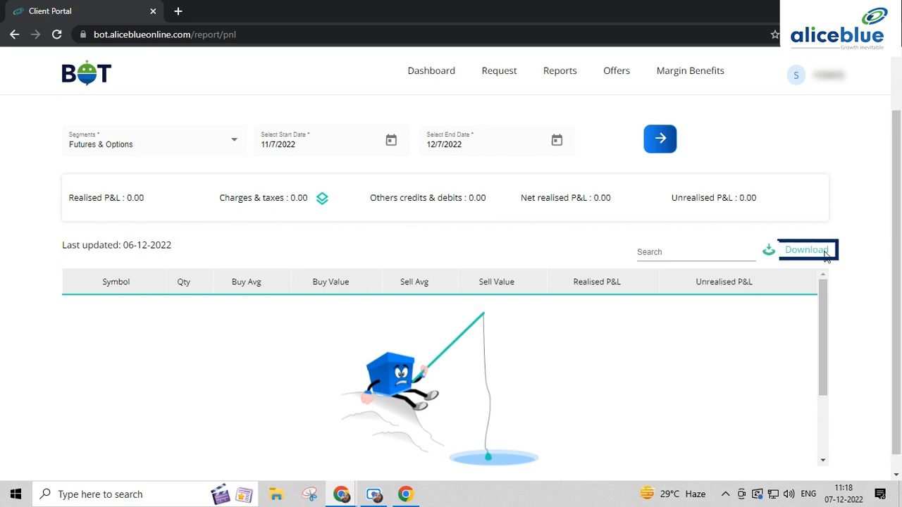
{"action": "mouse_move", "coordinate": [484, 214]}
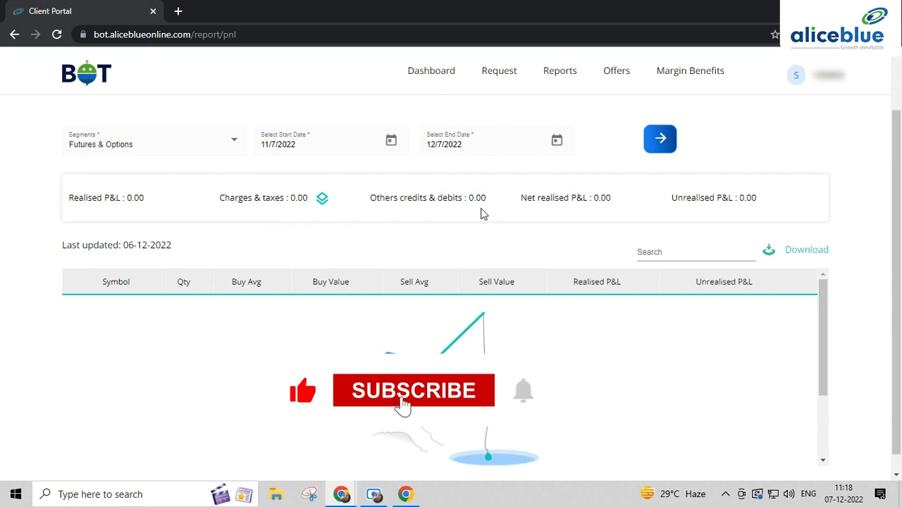
{"action": "left_click", "coordinate": [414, 391]}
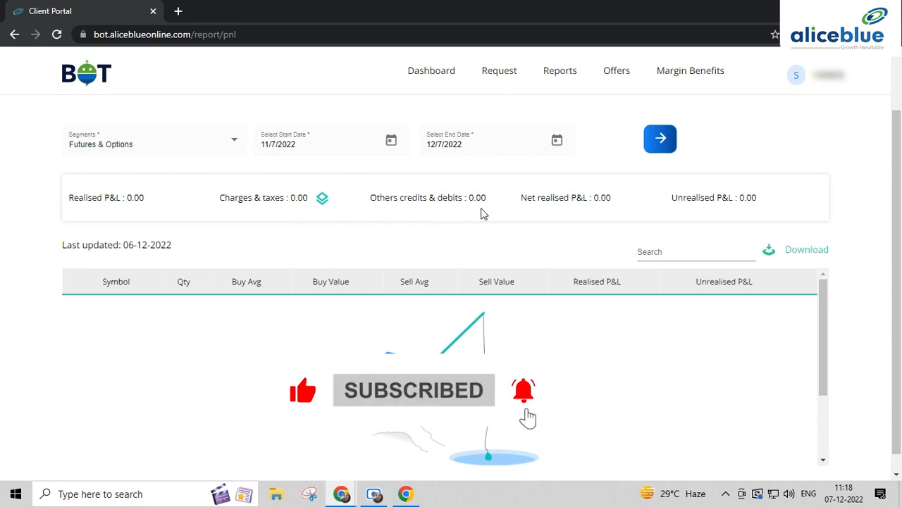